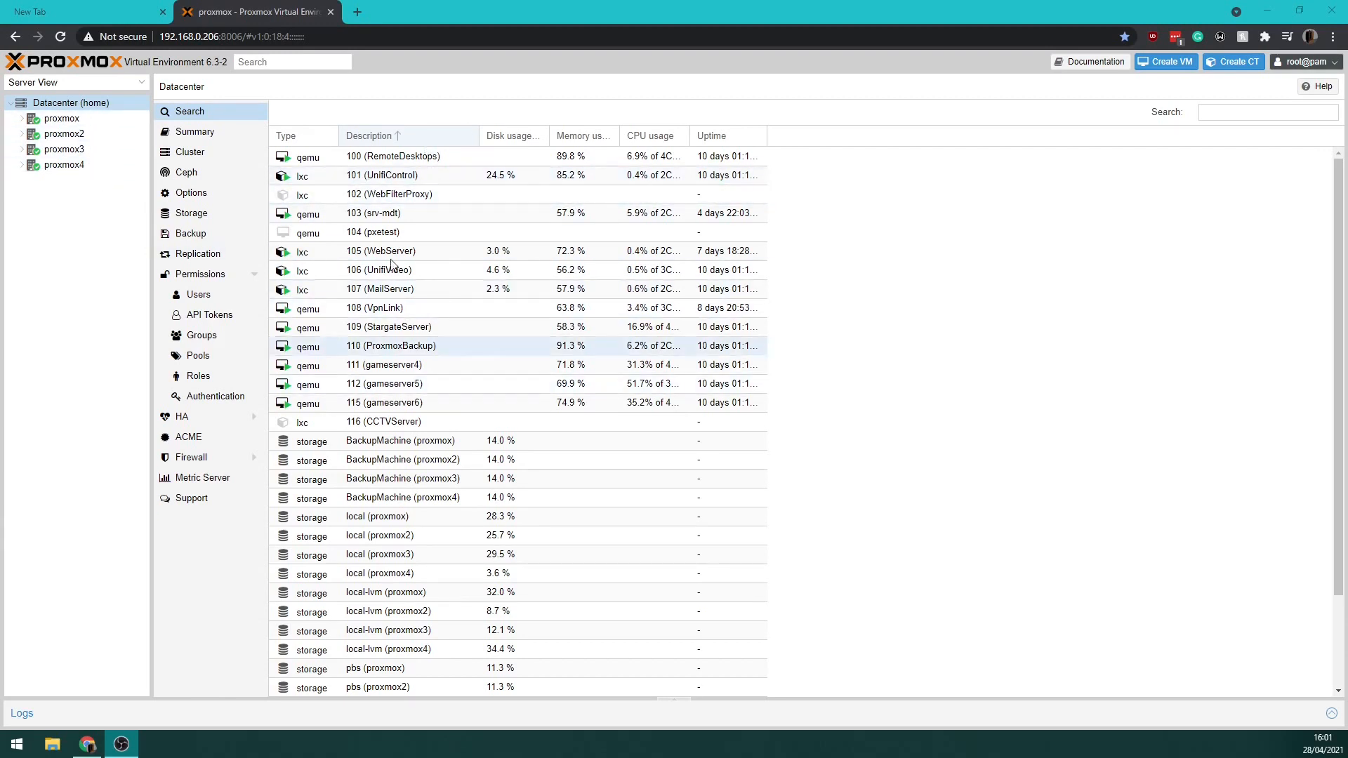
Expand the proxmox, proxmox3 and proxmox4 nodes to reveal their guests and storage.
click(21, 118)
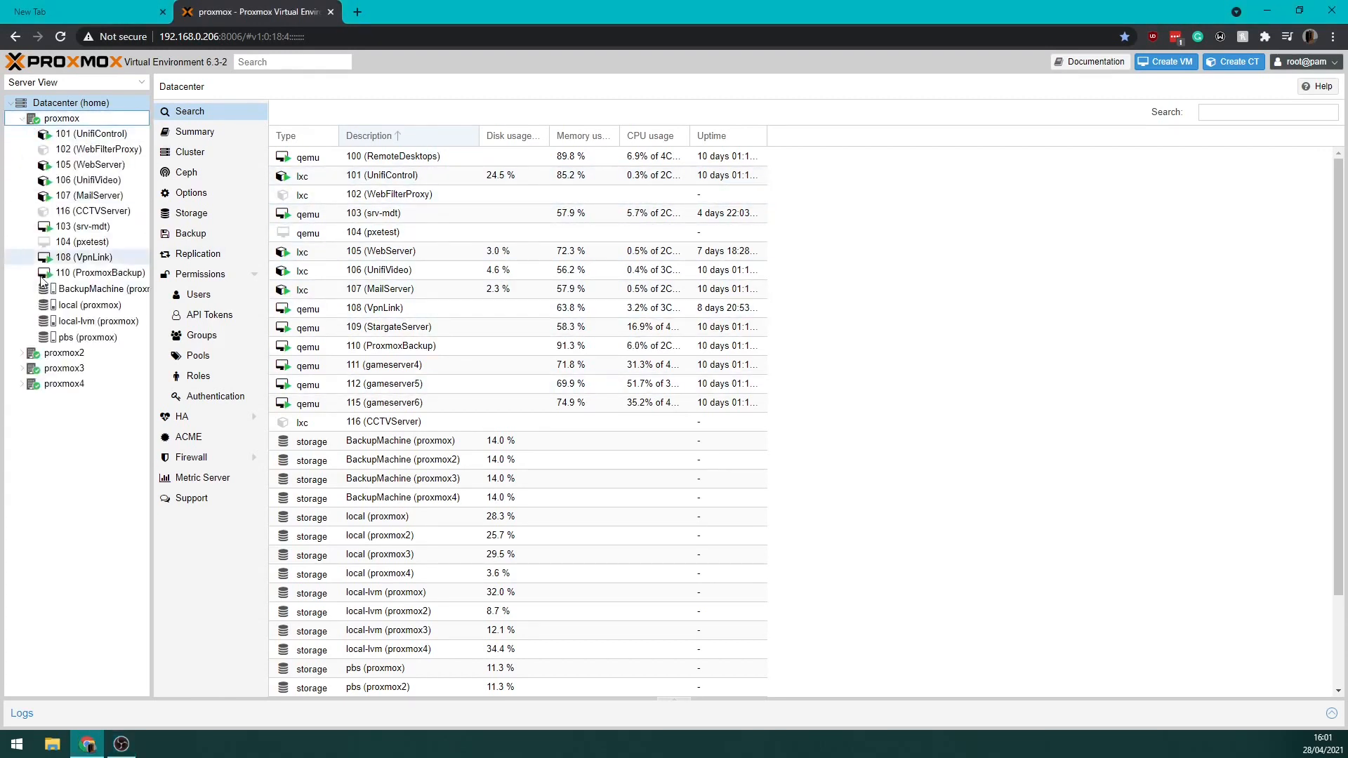
click(63, 463)
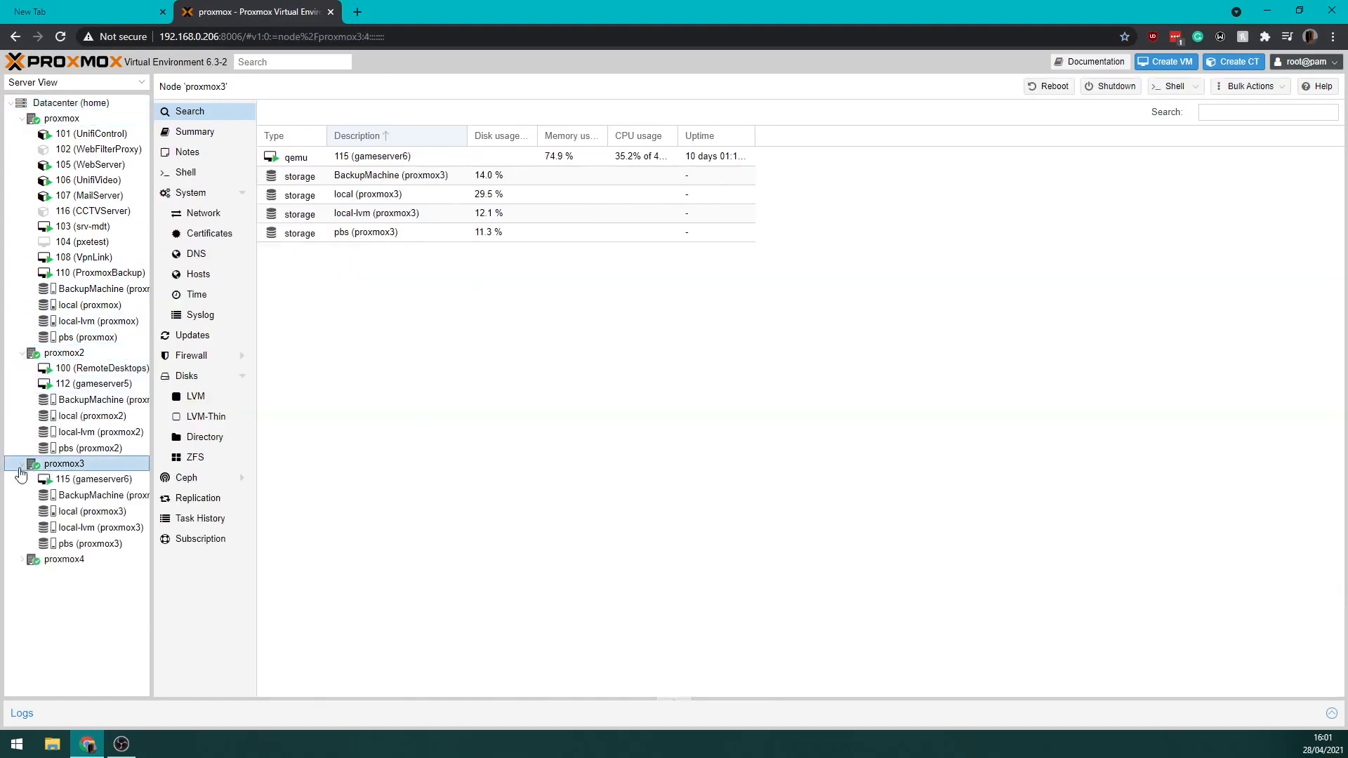
click(21, 559)
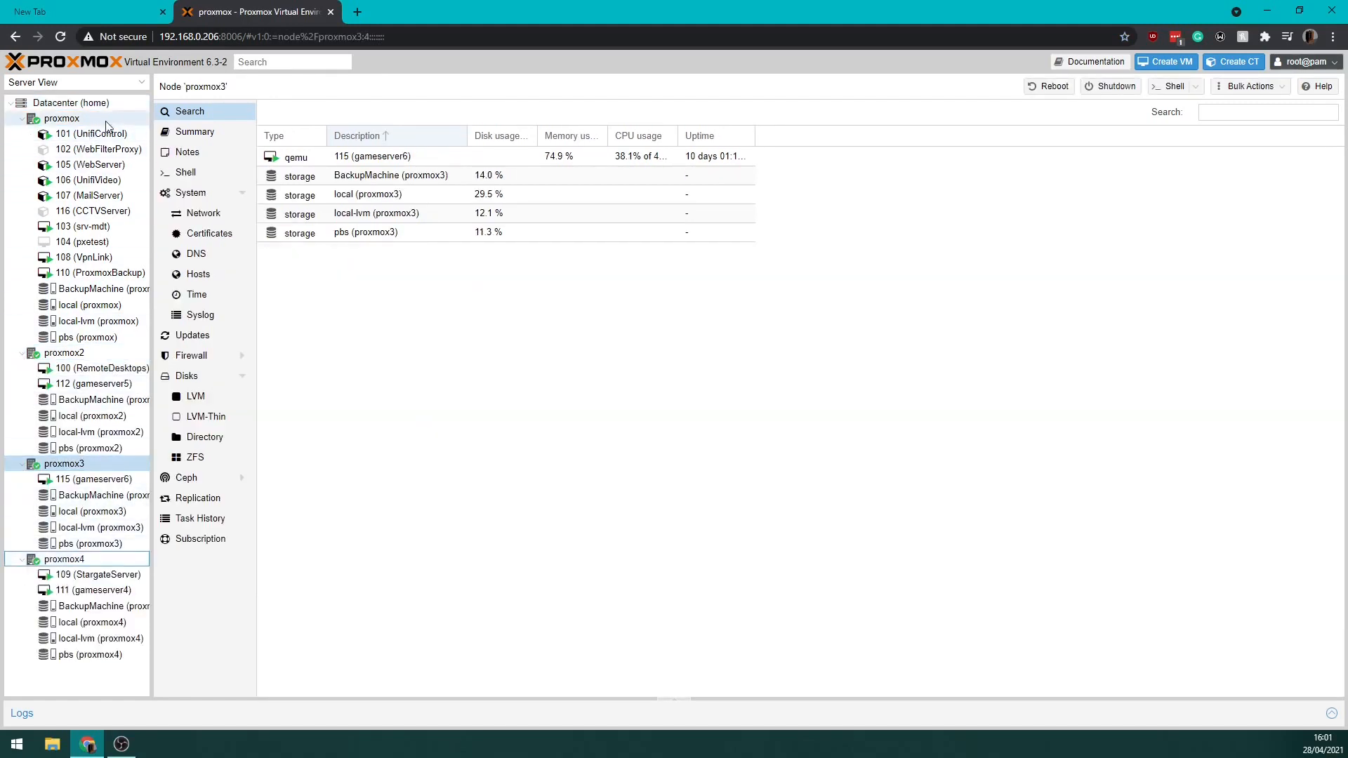
View the summaries of UnifiControl, WebServer, MailServer, srv-mdt, VpnLink and ProxmoxBackup in turn.
click(90, 133)
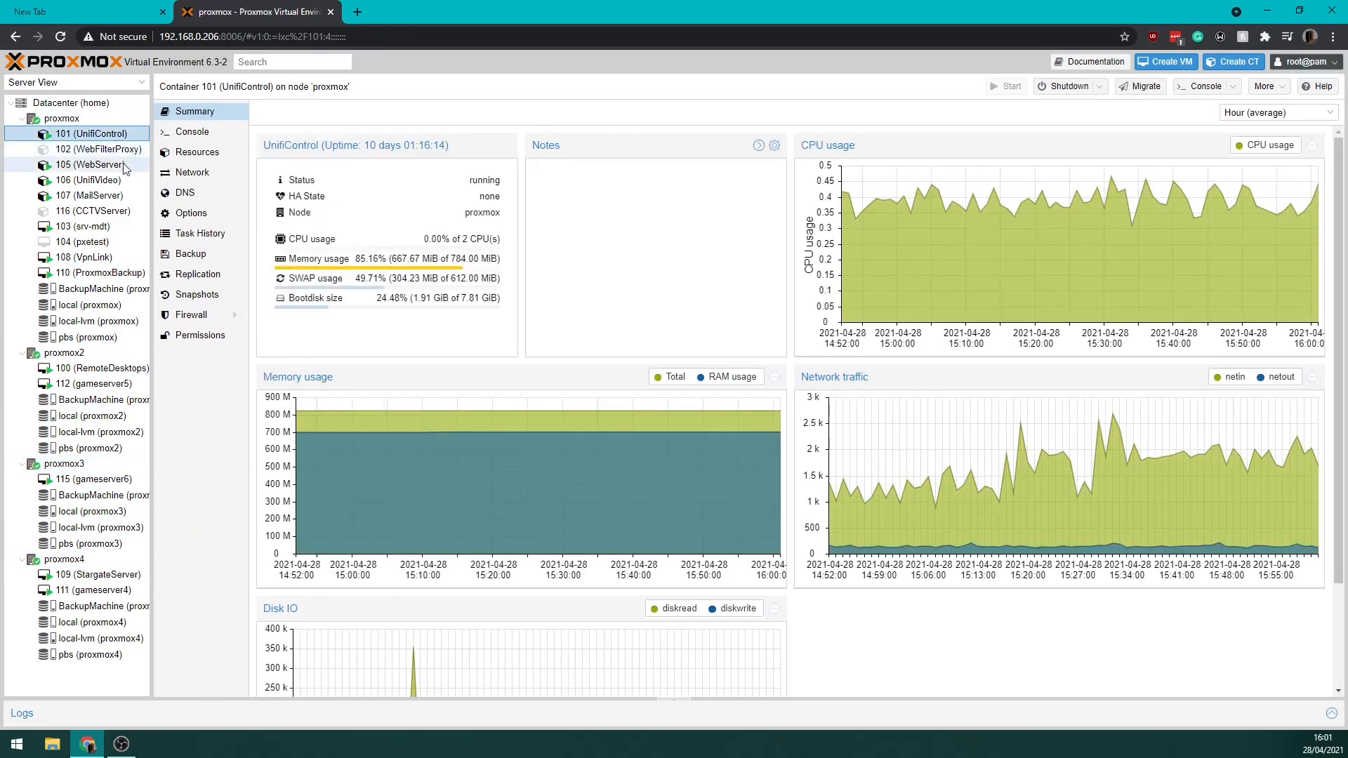
click(89, 164)
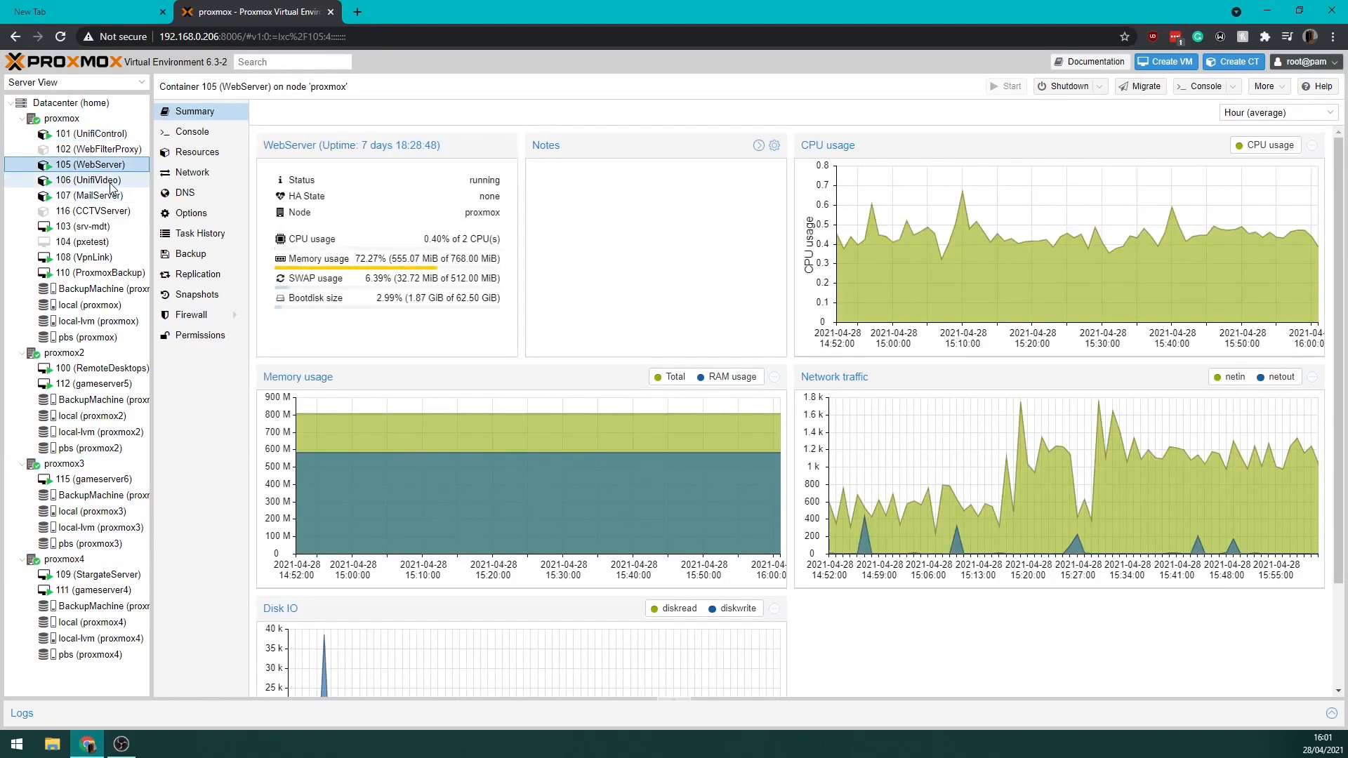
click(90, 195)
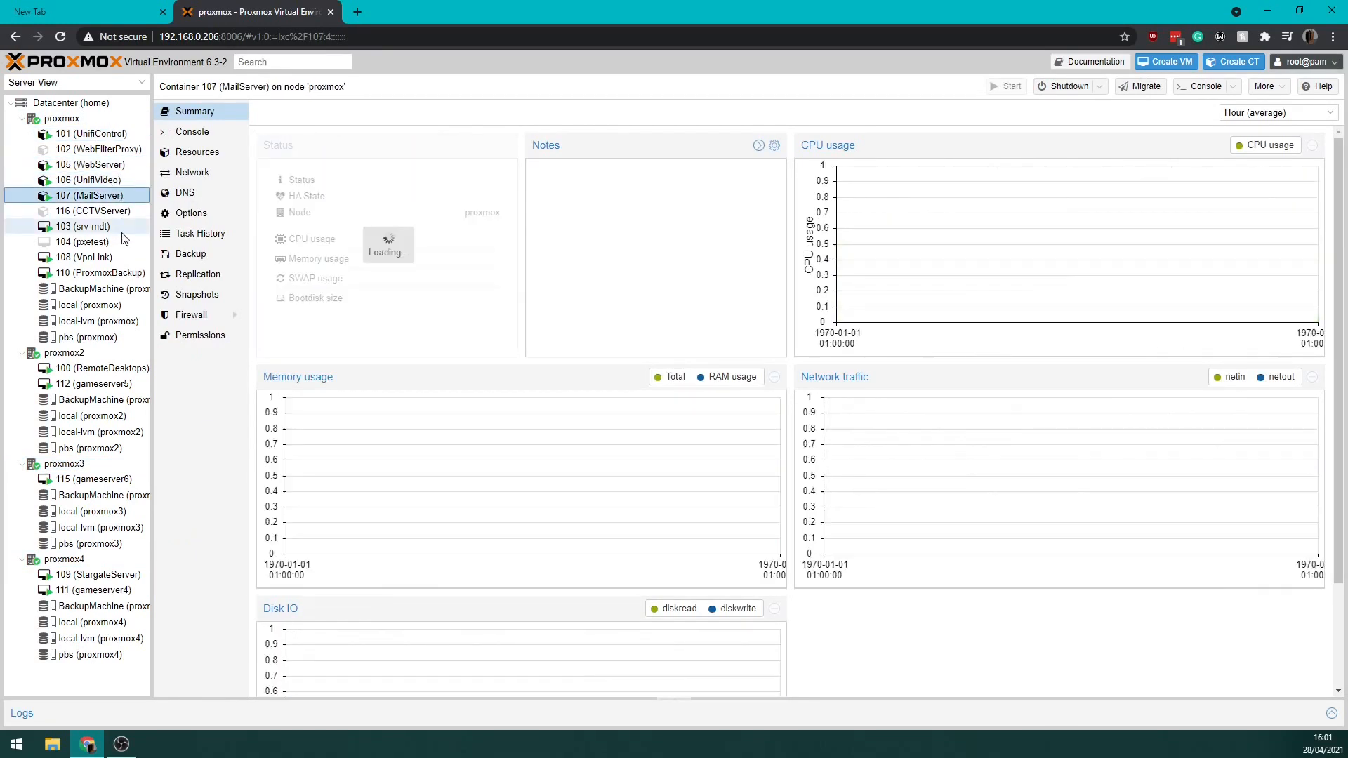
click(81, 226)
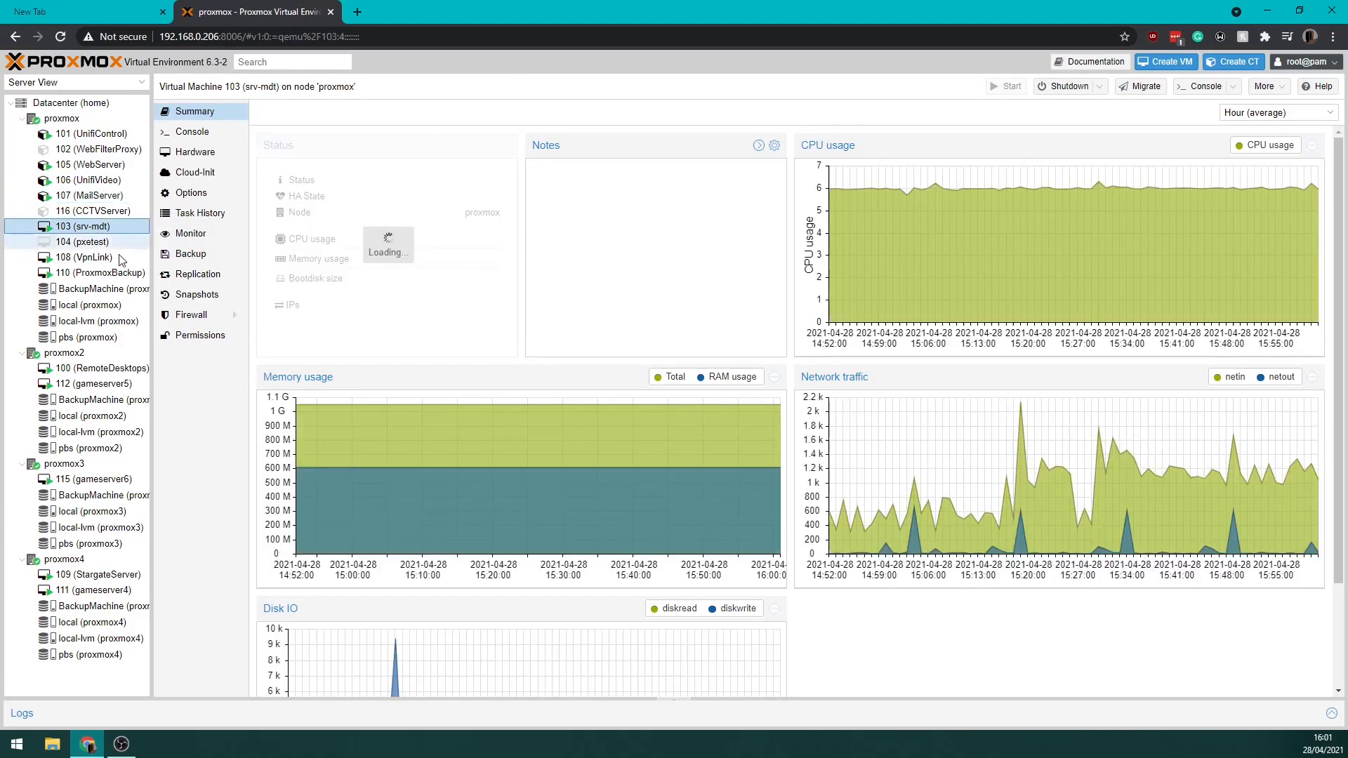
click(84, 257)
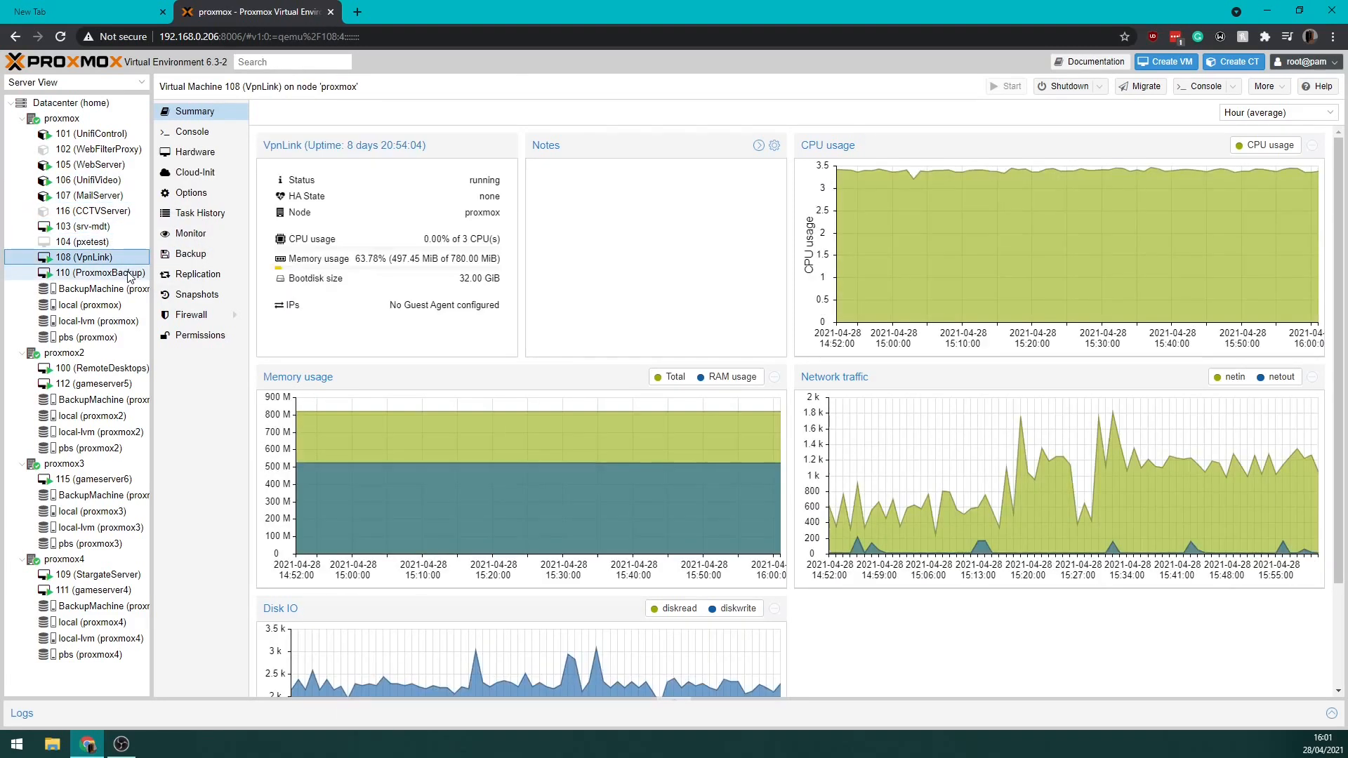
click(101, 272)
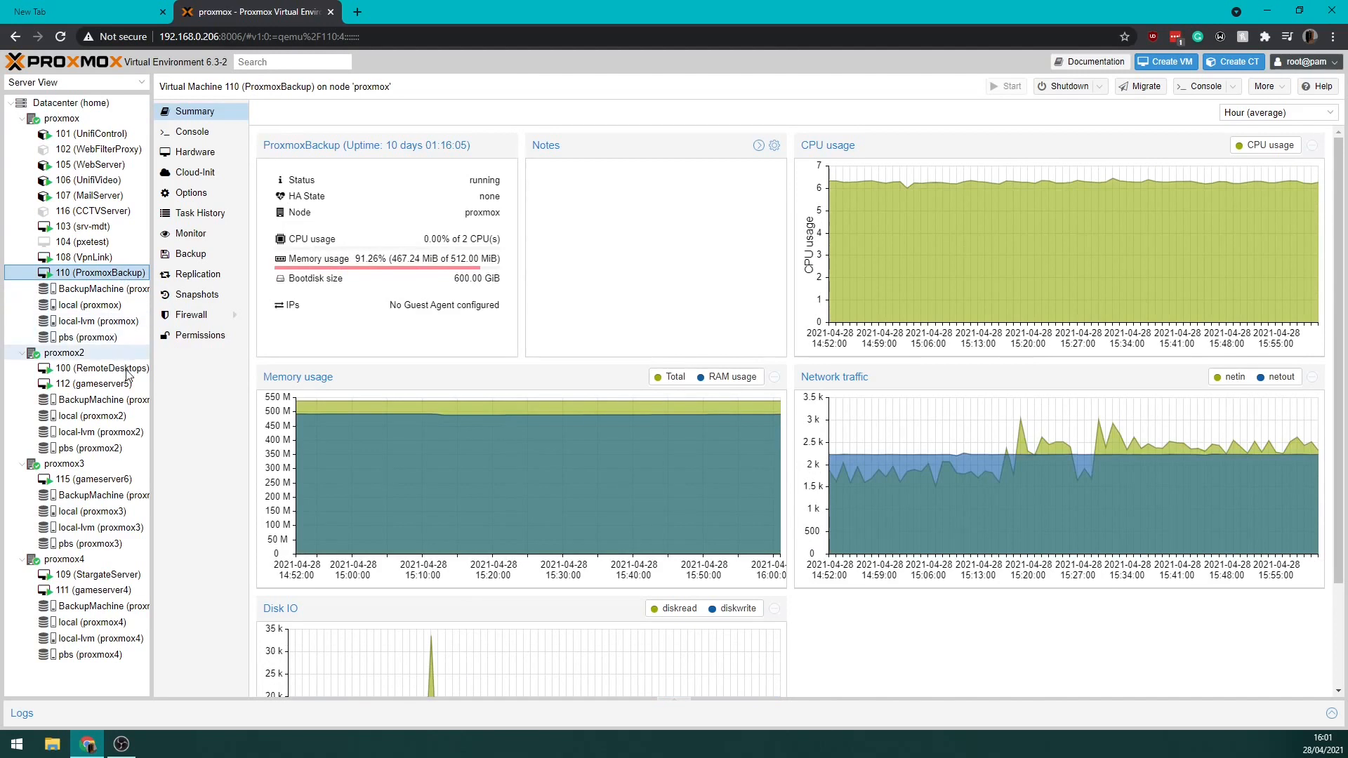
View the summaries of RemoteDesktops, gameserver5, gameserver4 and finally StargateServer.
click(101, 368)
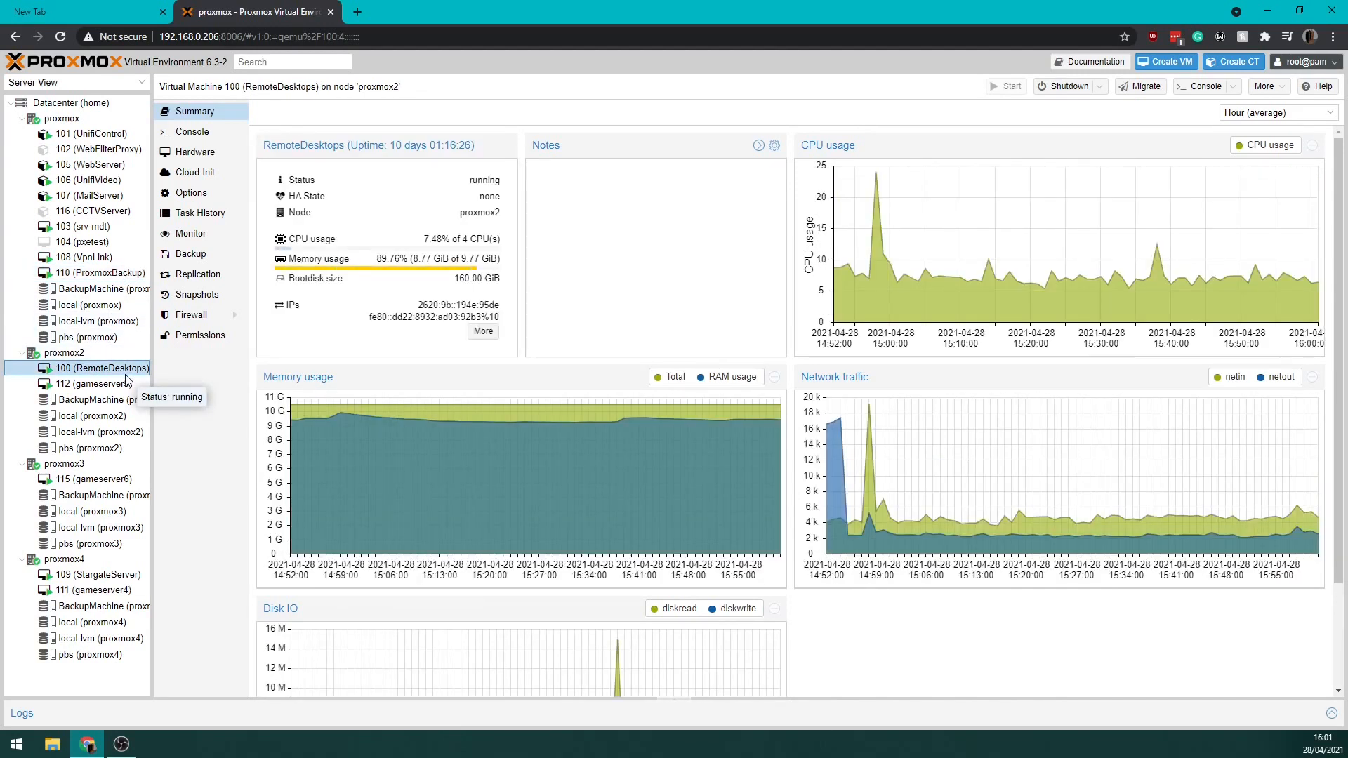
click(94, 383)
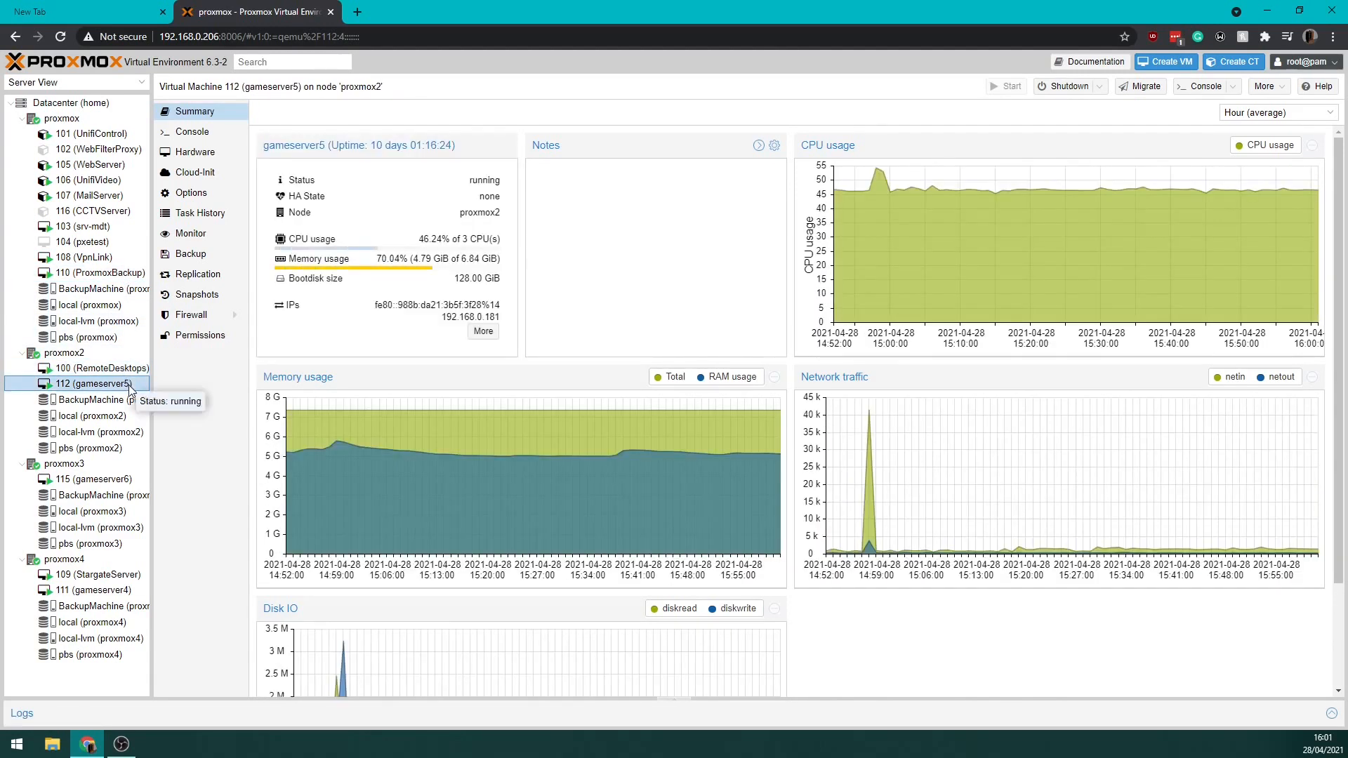
mouse_move(93, 479)
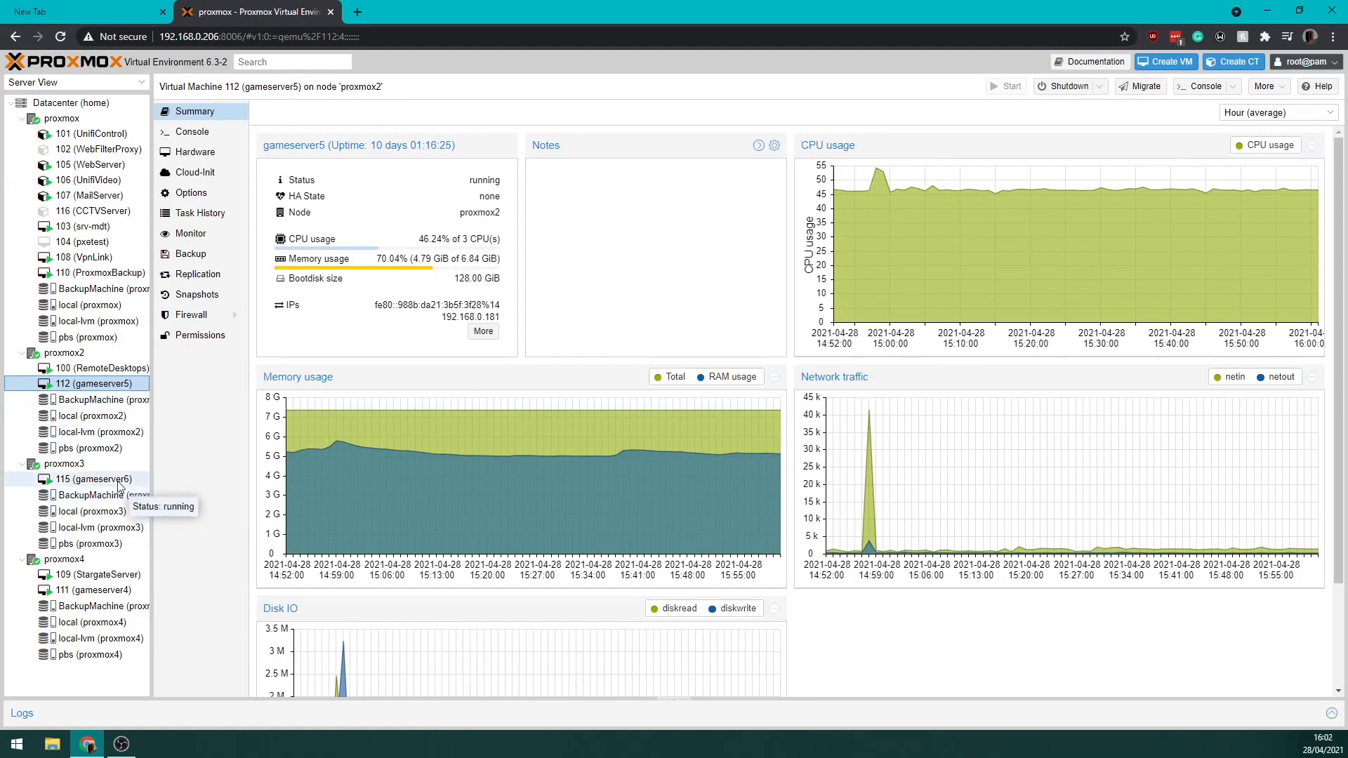
click(93, 590)
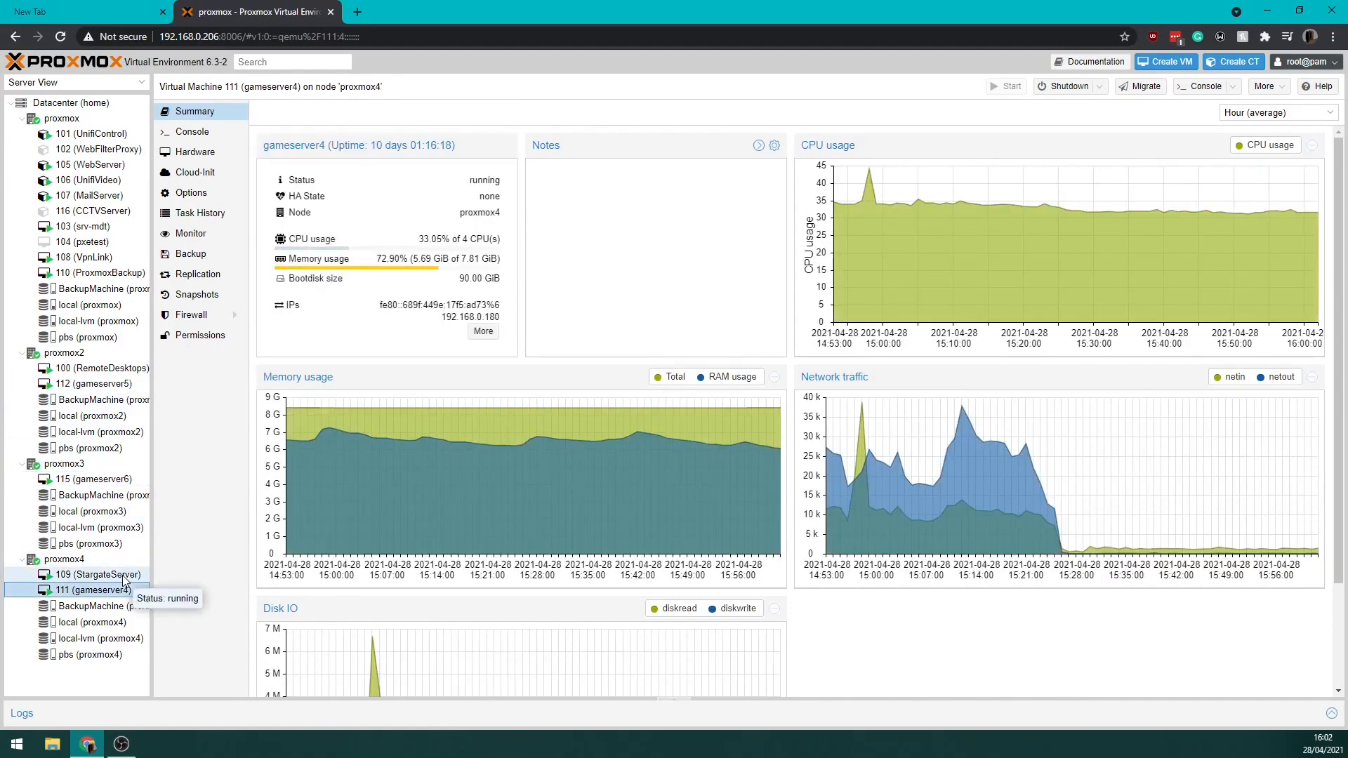
click(97, 574)
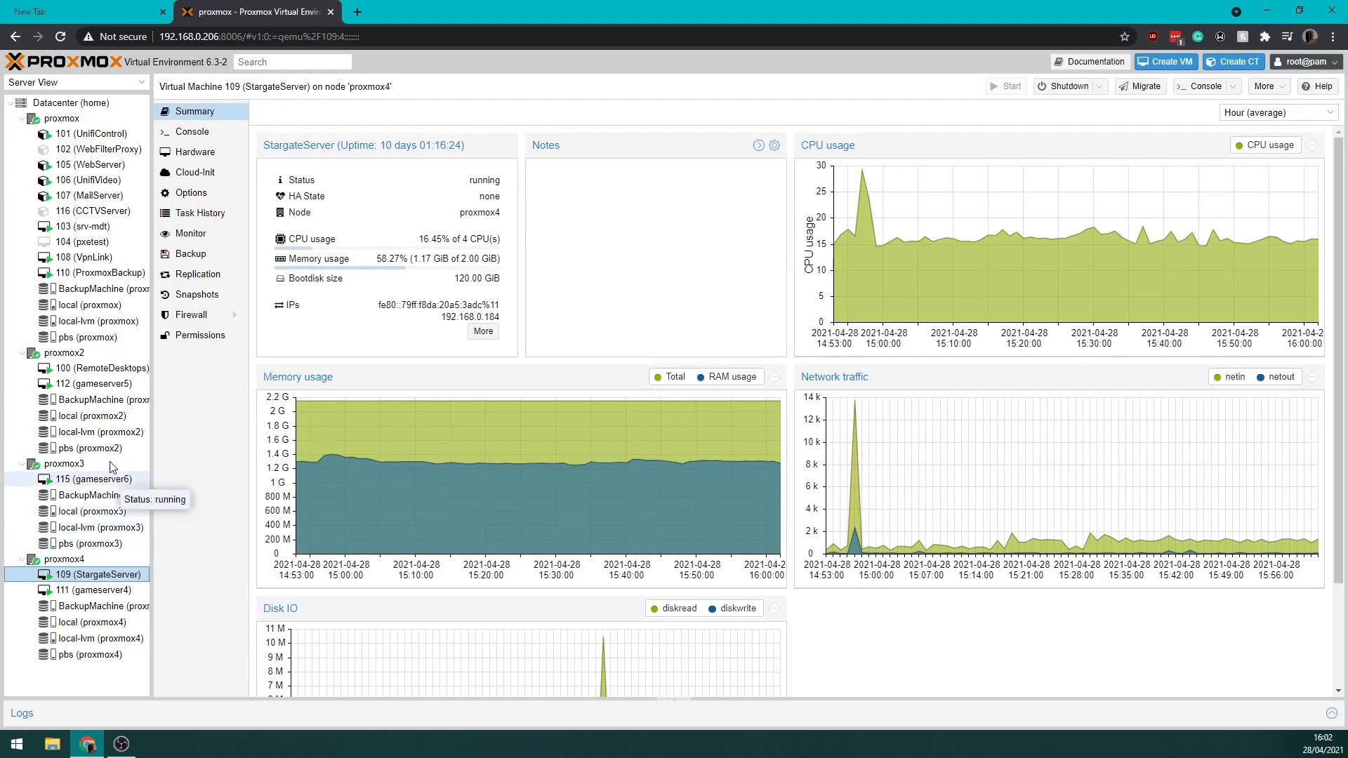
Show the live RustAdmin consoles of gameserver5, gameserver6 and gameserver4.
click(92, 383)
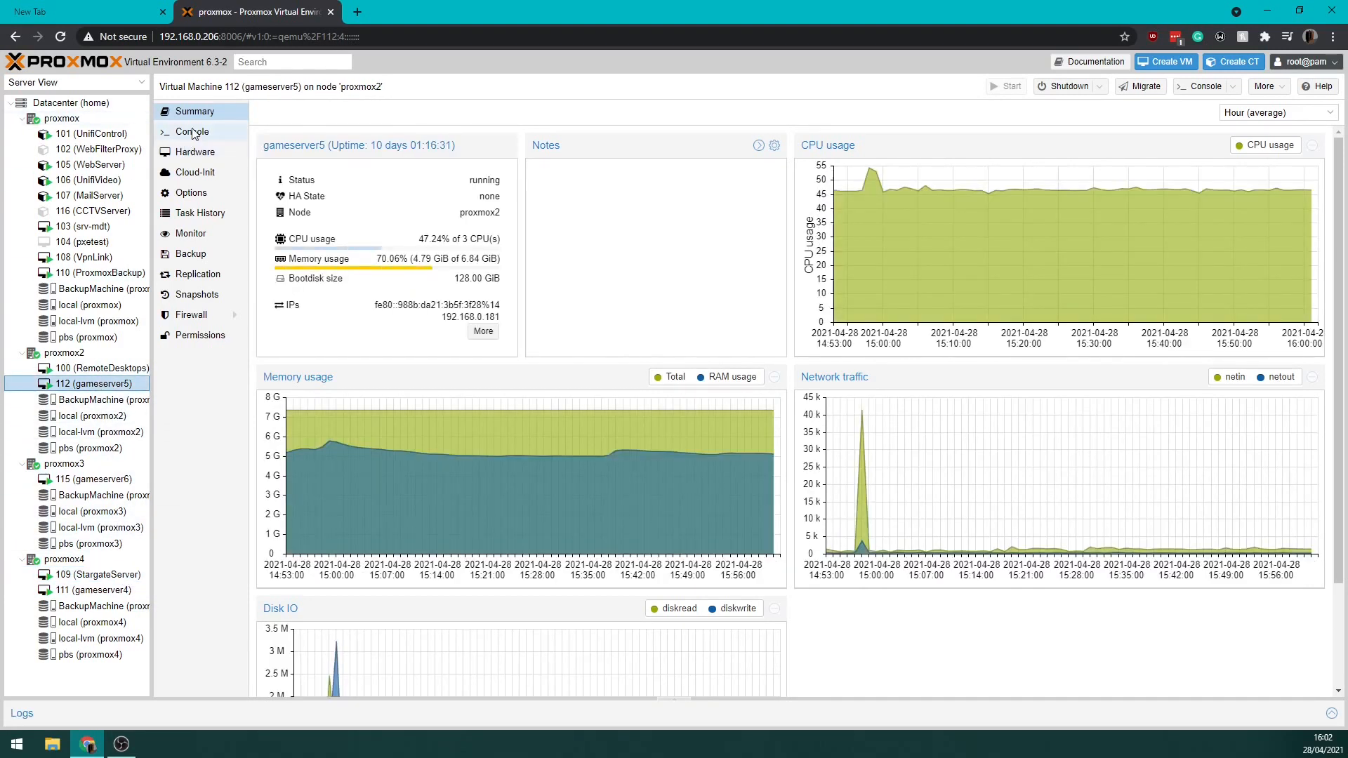
click(192, 132)
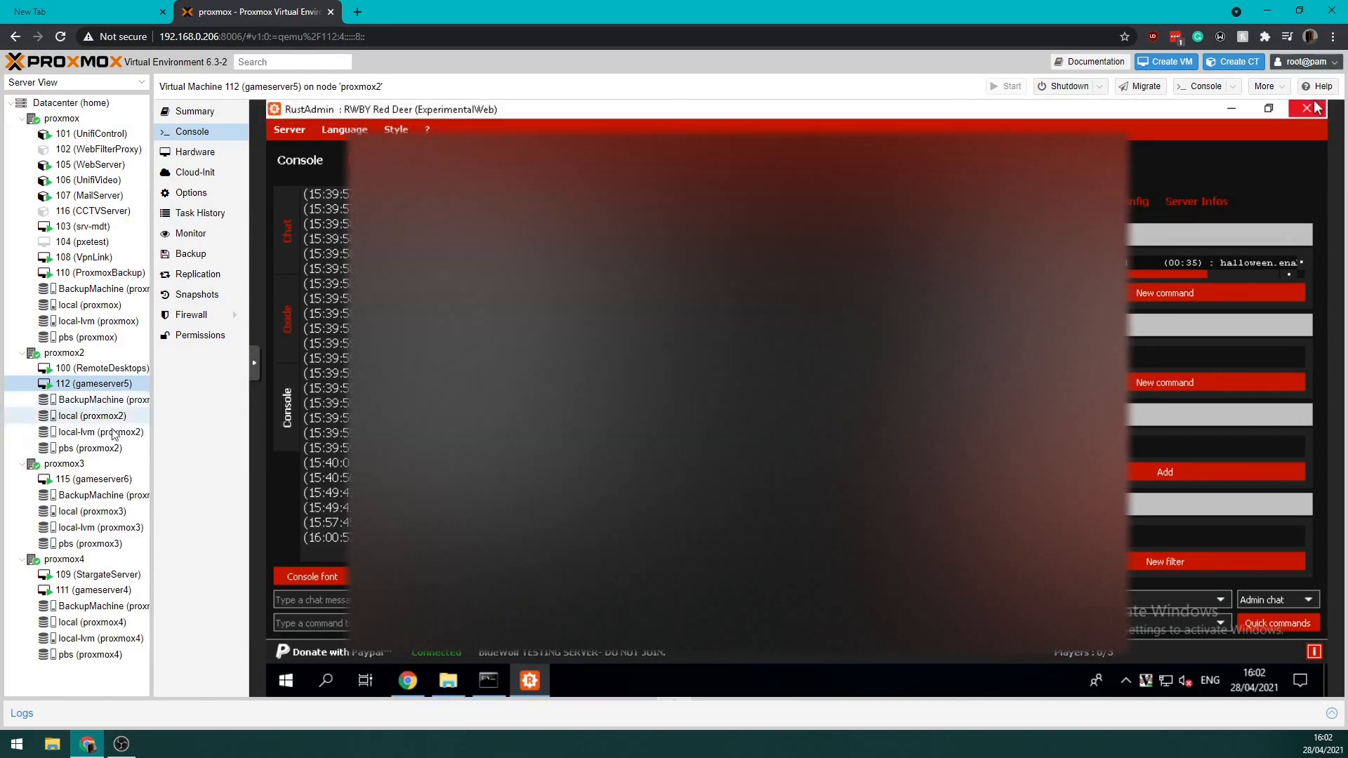
click(92, 479)
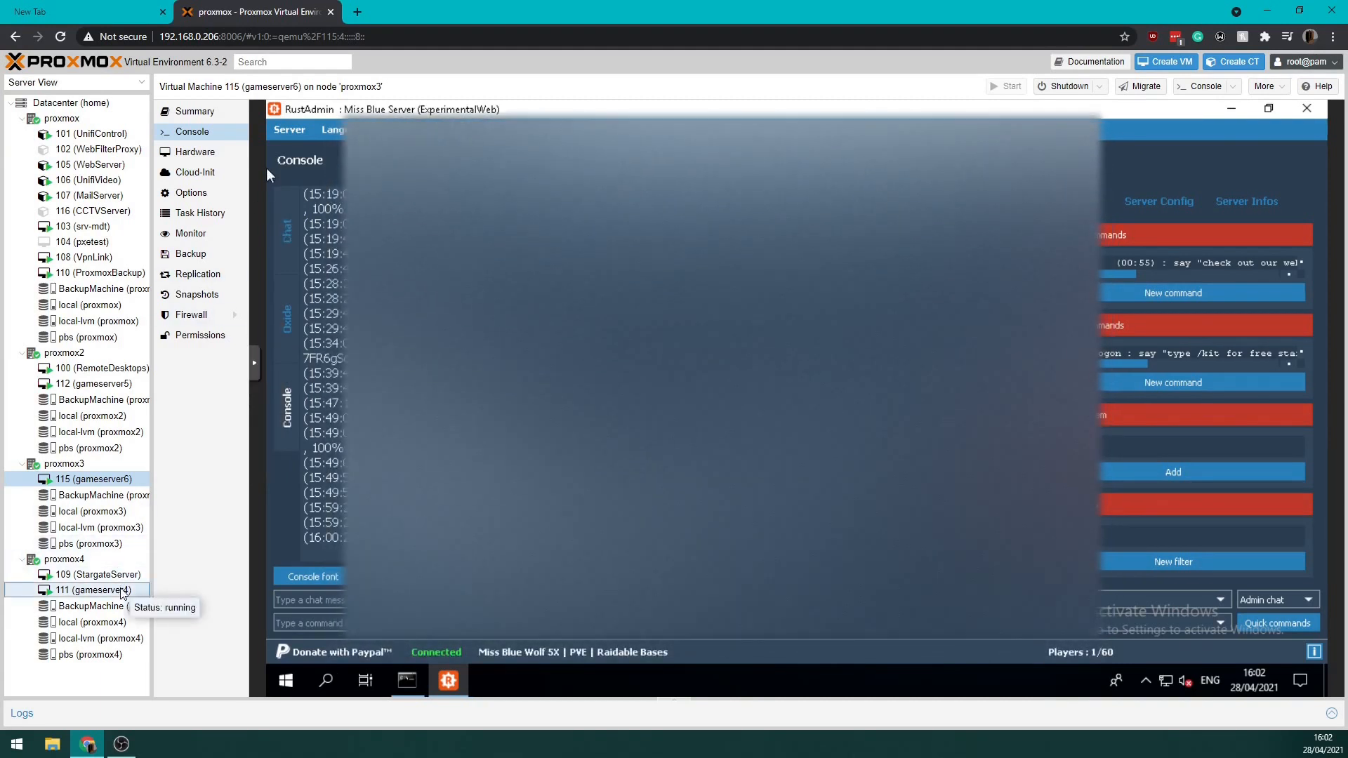
click(93, 589)
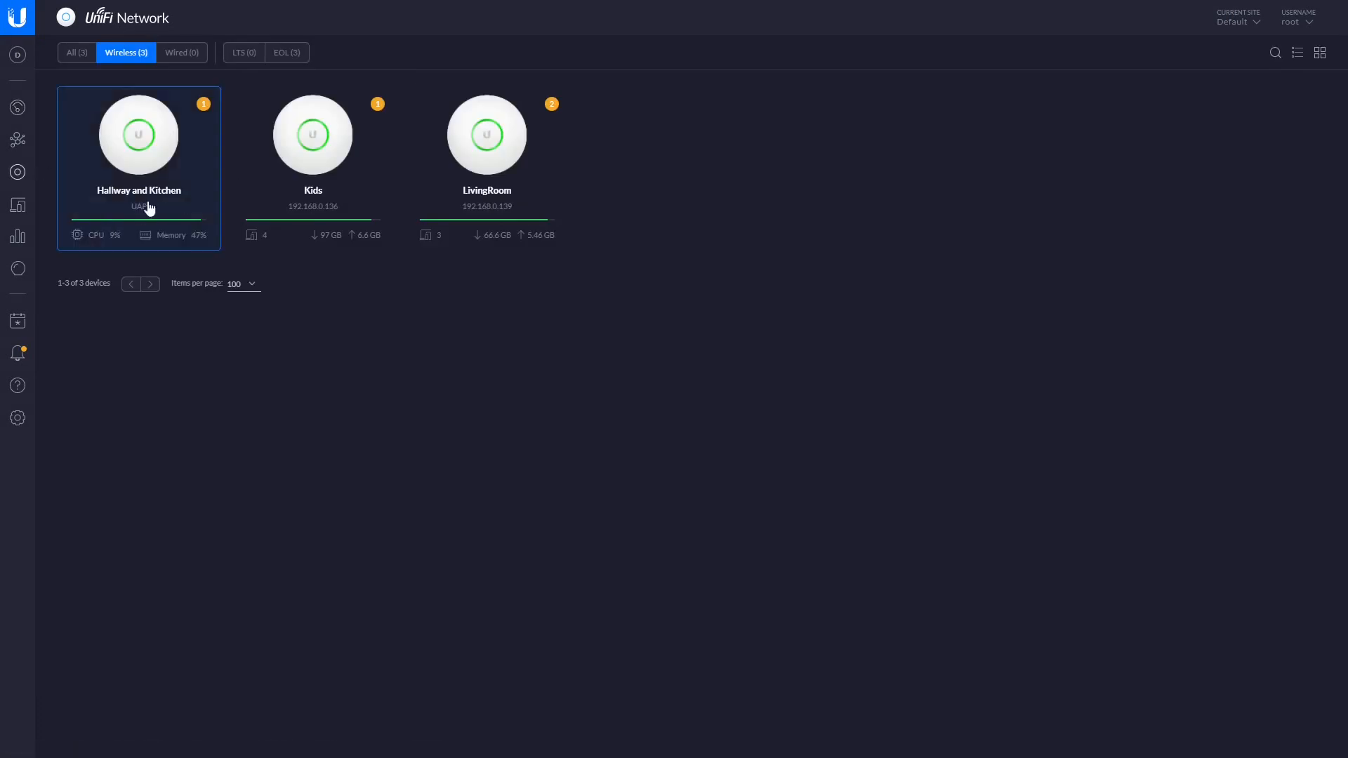
mouse_move(139, 150)
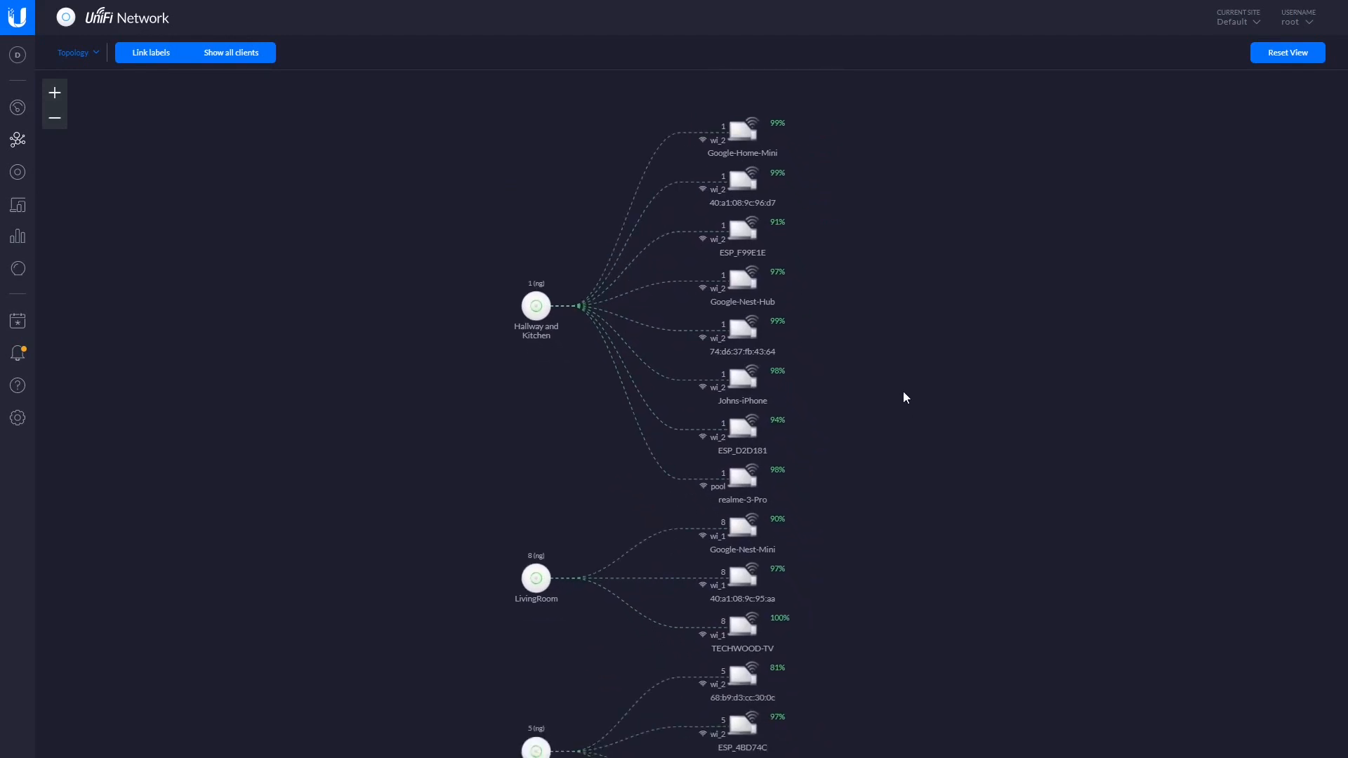
Scroll the topology map to reveal all three access points and their wireless clients.
scroll(down, 3)
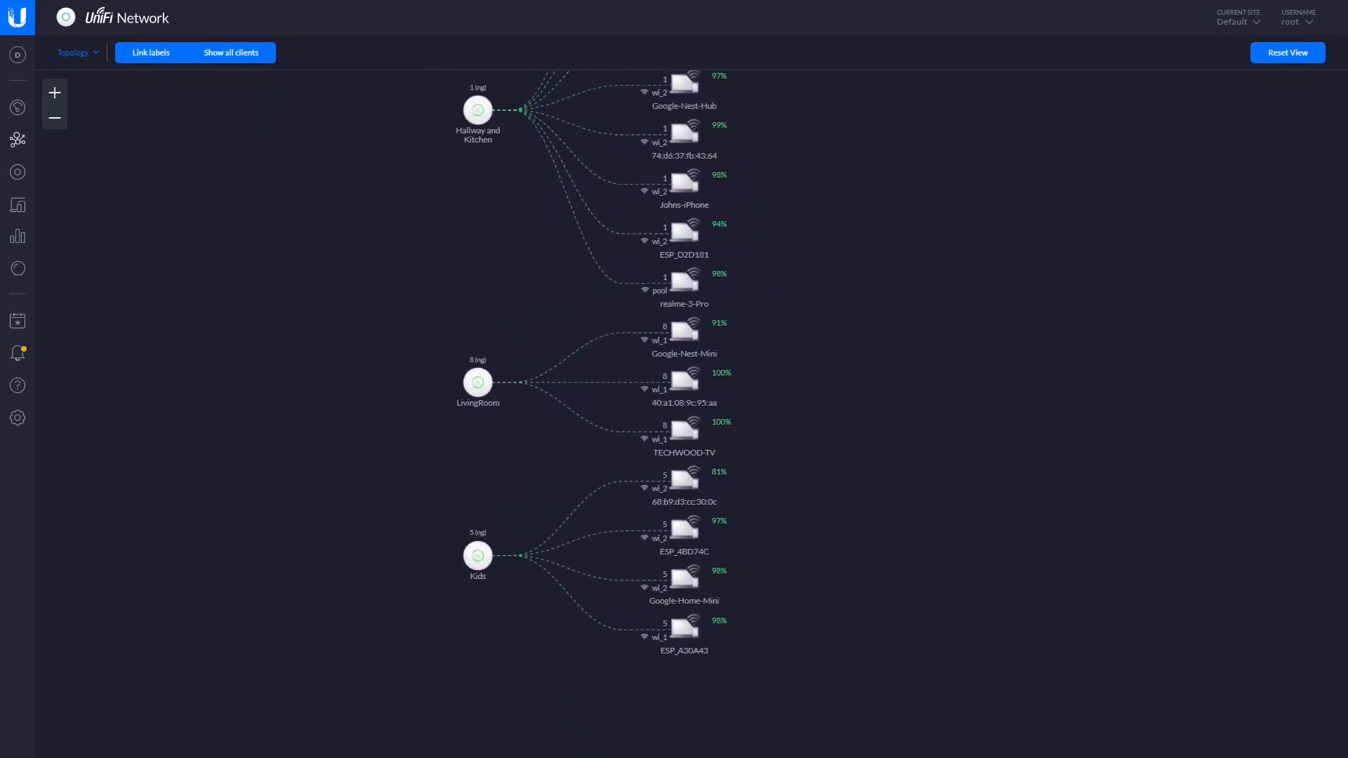